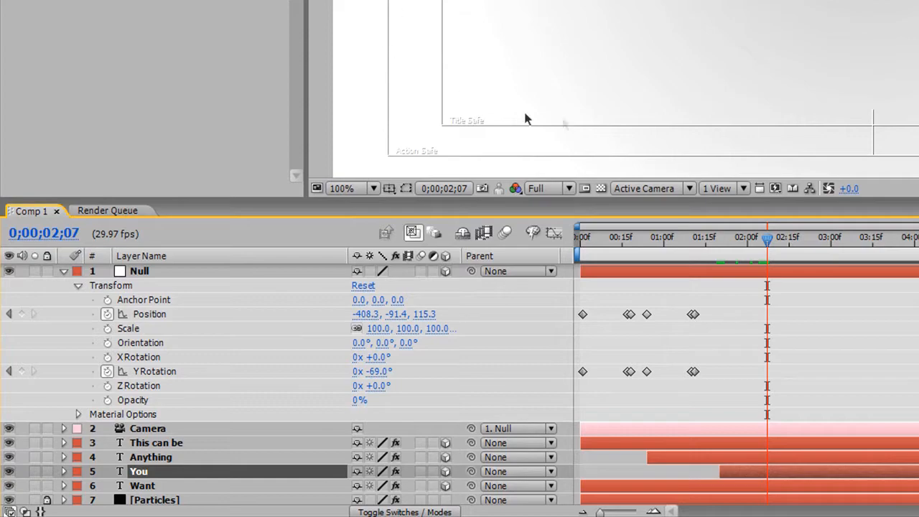
mouse_move(140, 189)
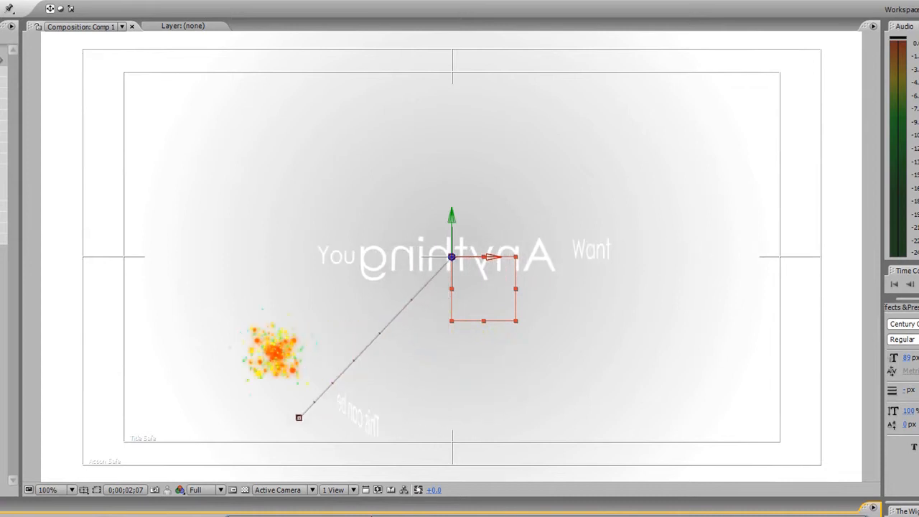
mouse_move(531, 280)
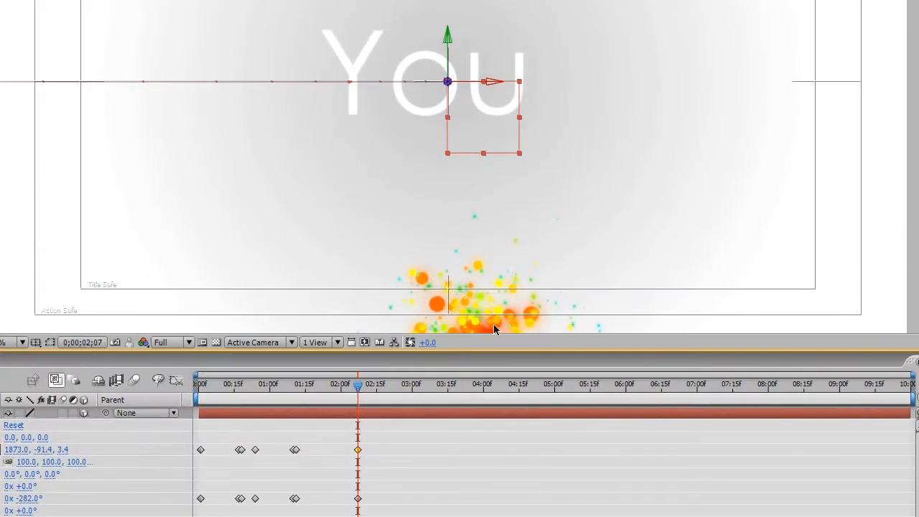
mouse_move(422, 365)
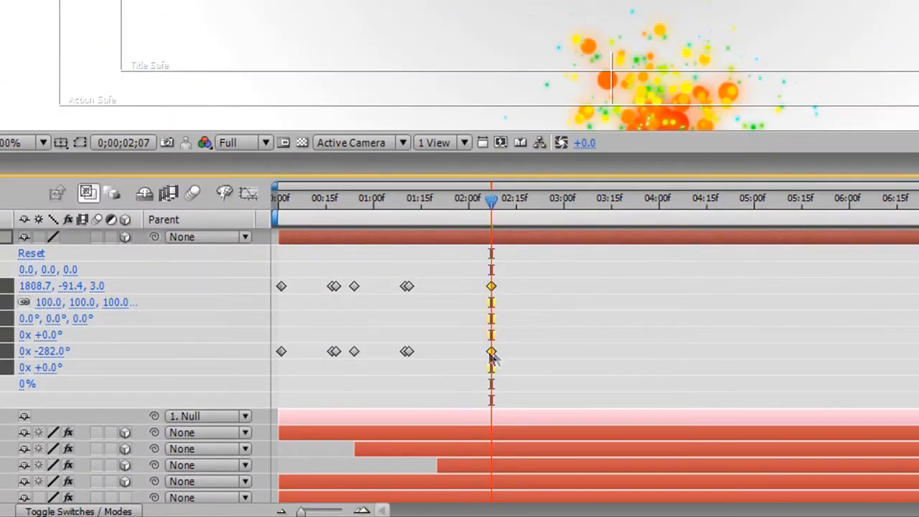
- Drag the Null's new Position and Y Rotation keyframes from 2;07 back to about 1;20
drag(492, 201, 441, 201)
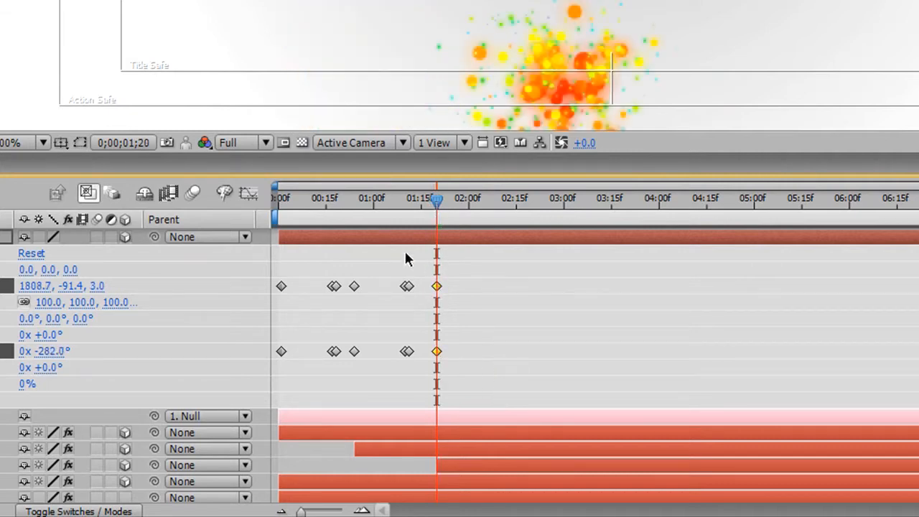
drag(437, 199, 385, 199)
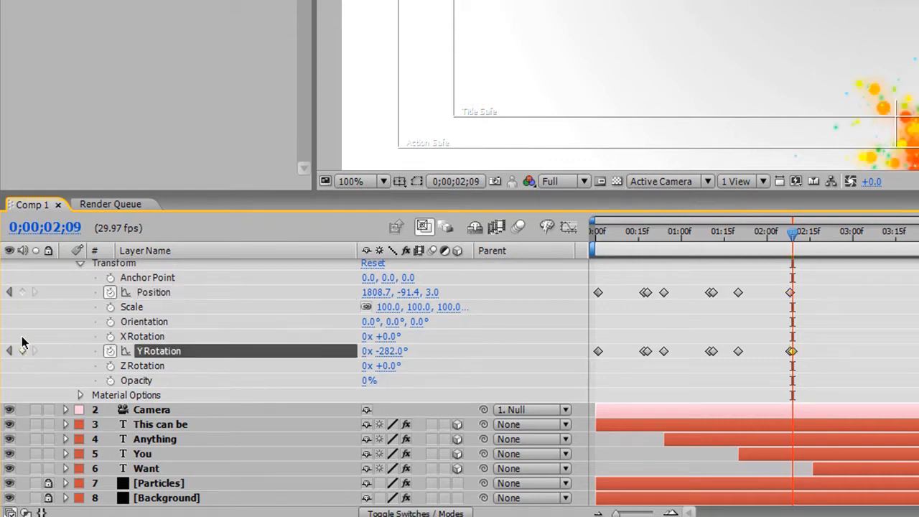
- Keyframe the Null's Position at 2;09 and scrub to preview the move onto 'You'
click(152, 293)
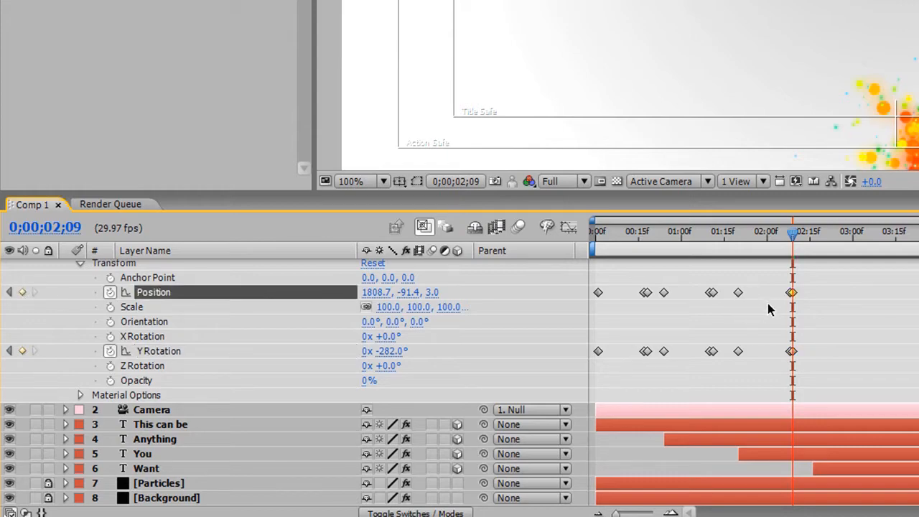
mouse_move(793, 238)
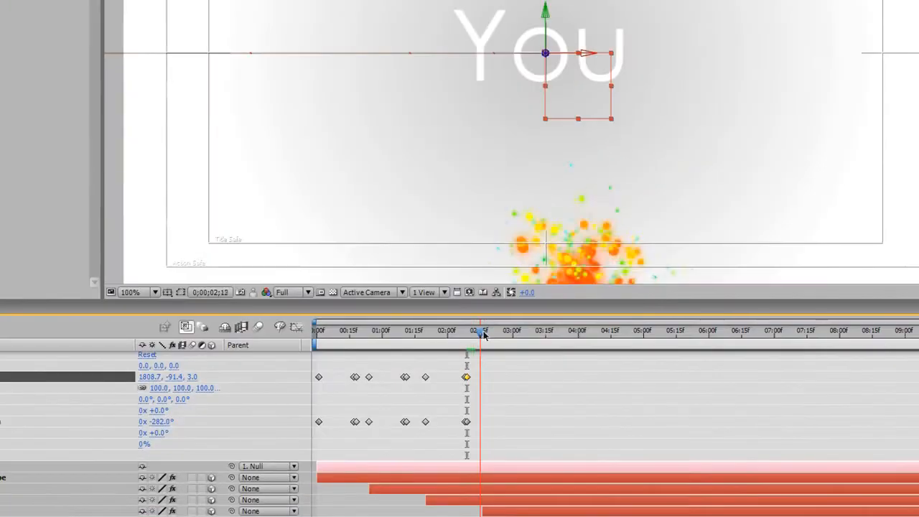
drag(480, 330, 514, 330)
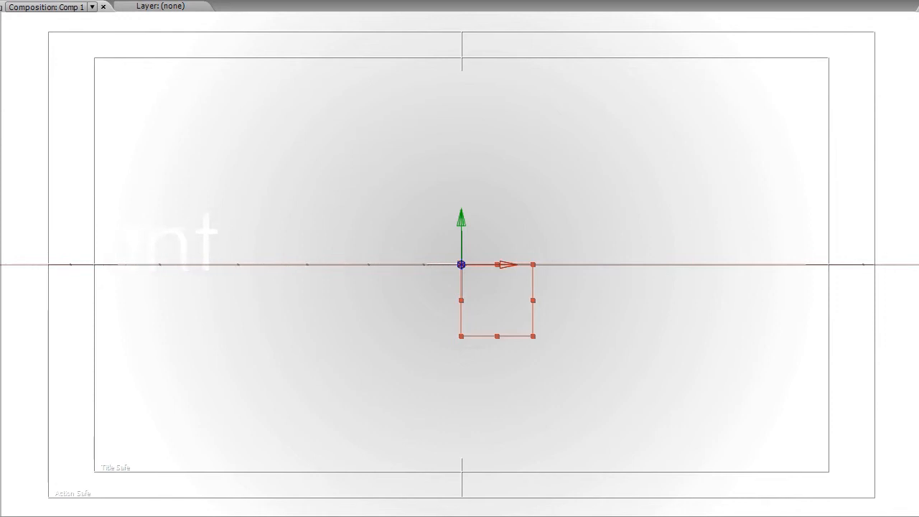
mouse_move(508, 269)
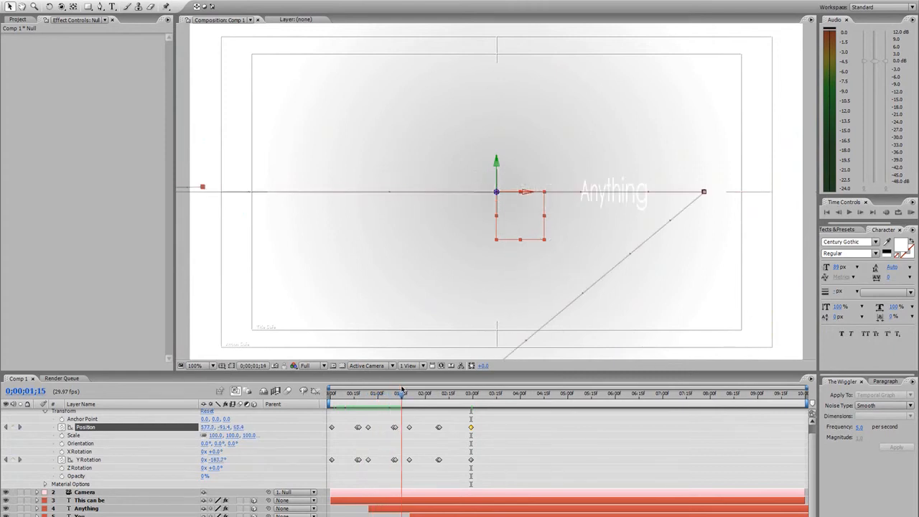
click(416, 394)
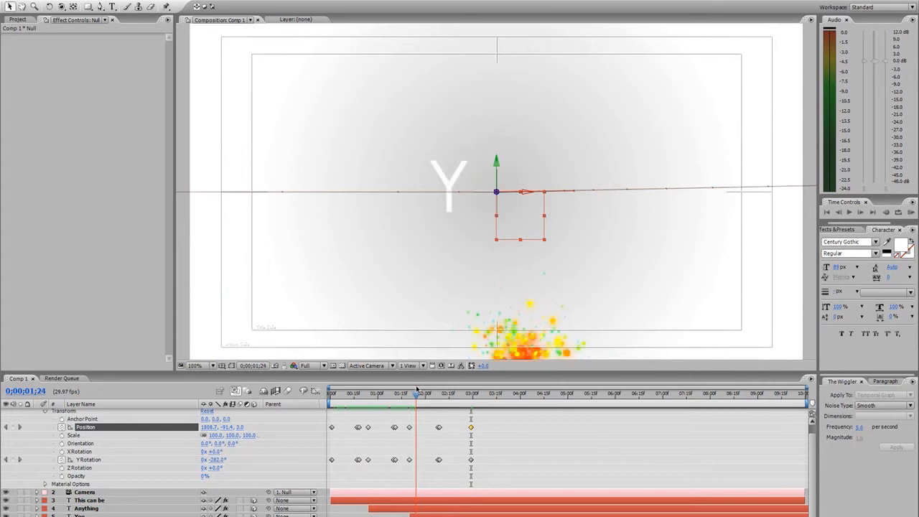
drag(416, 394, 434, 393)
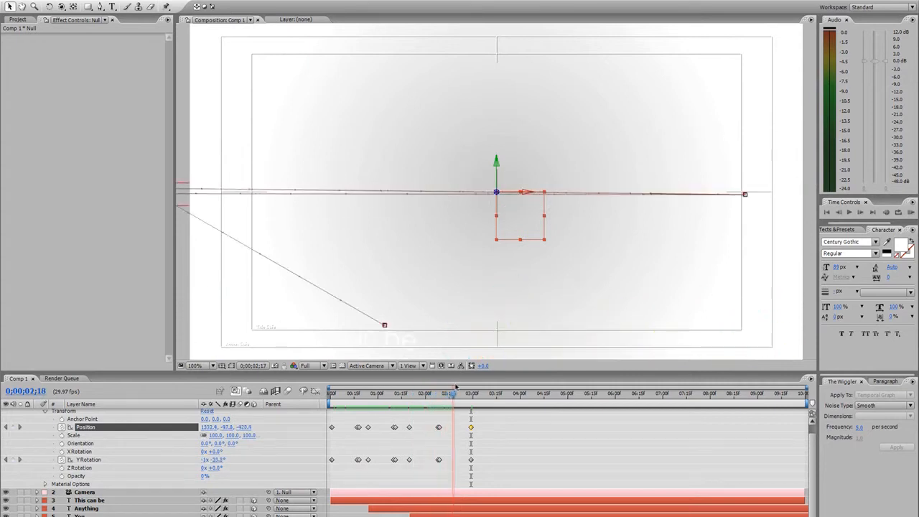
click(480, 393)
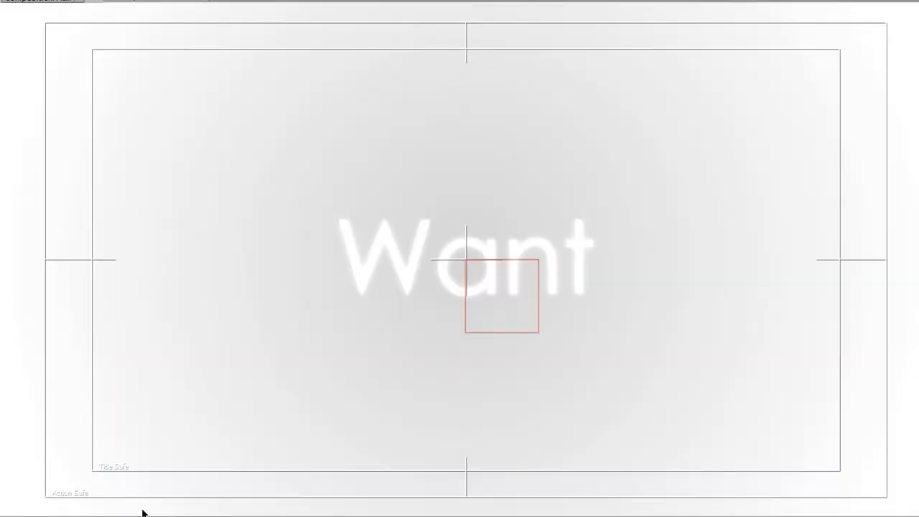
mouse_move(372, 297)
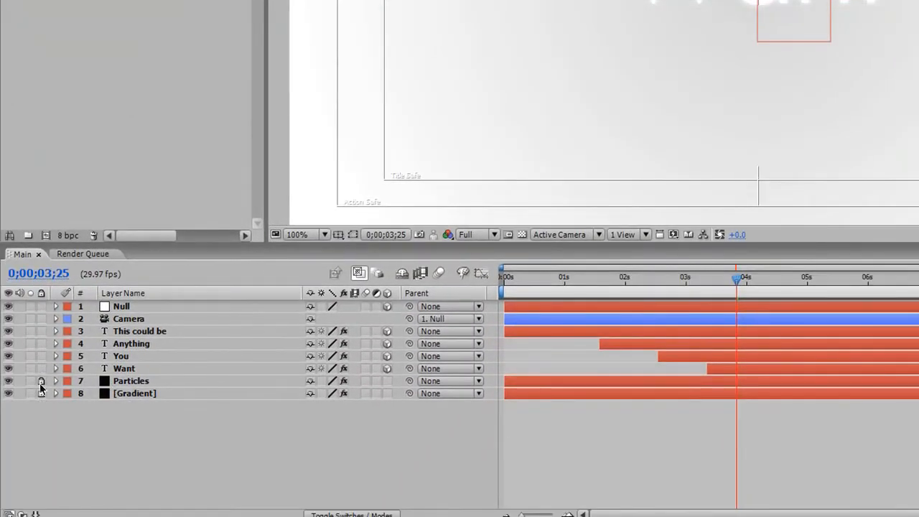
- Set the Particles layer's out point to about 2;04 and scrub to verify the cutoff
click(131, 381)
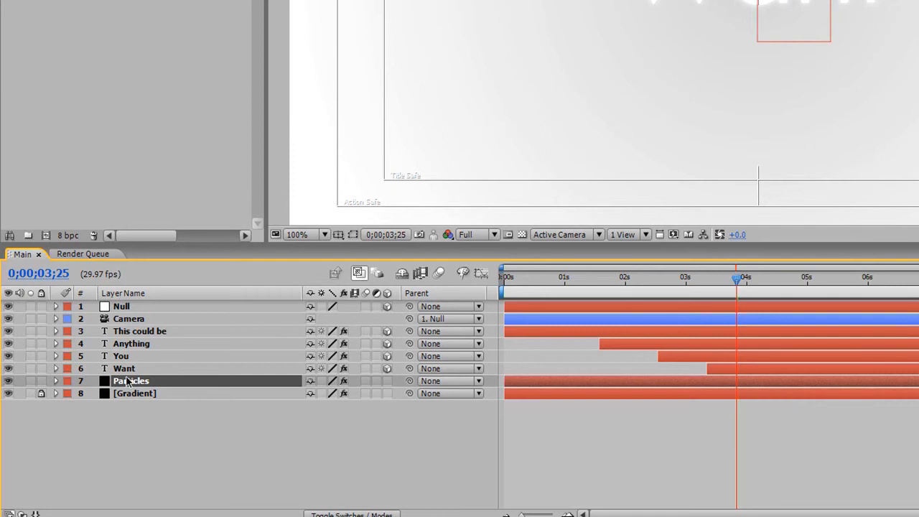
click(591, 279)
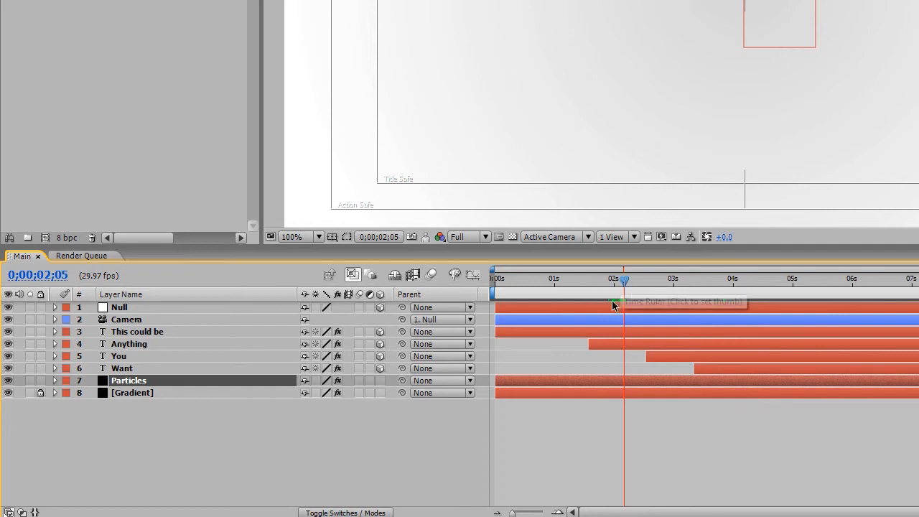
mouse_move(615, 300)
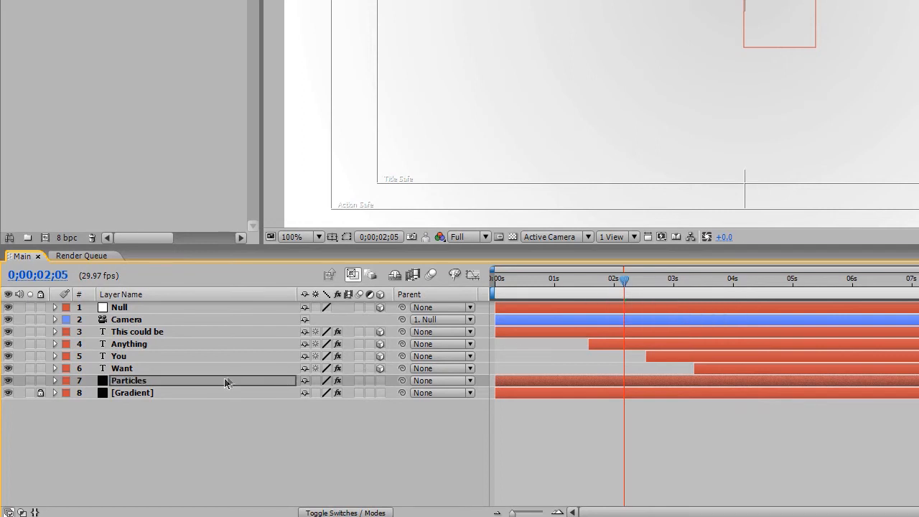
double_click(129, 381)
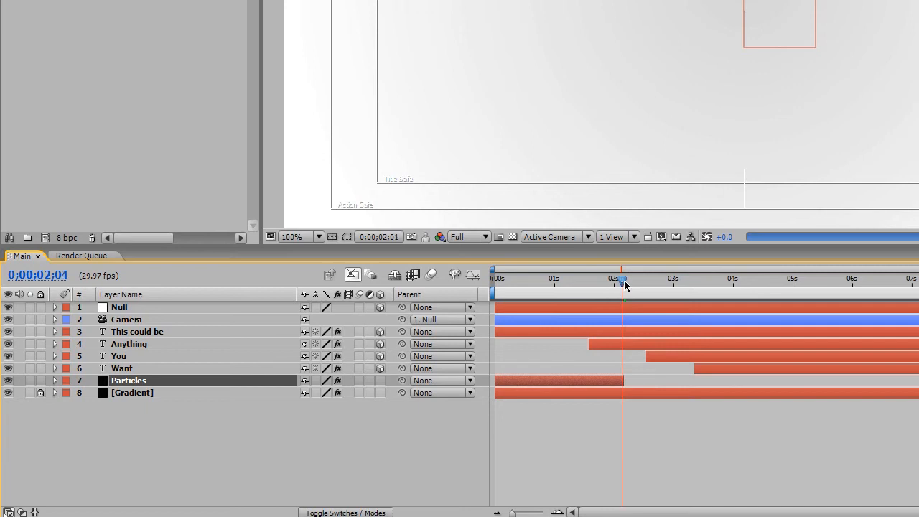
drag(624, 280, 638, 281)
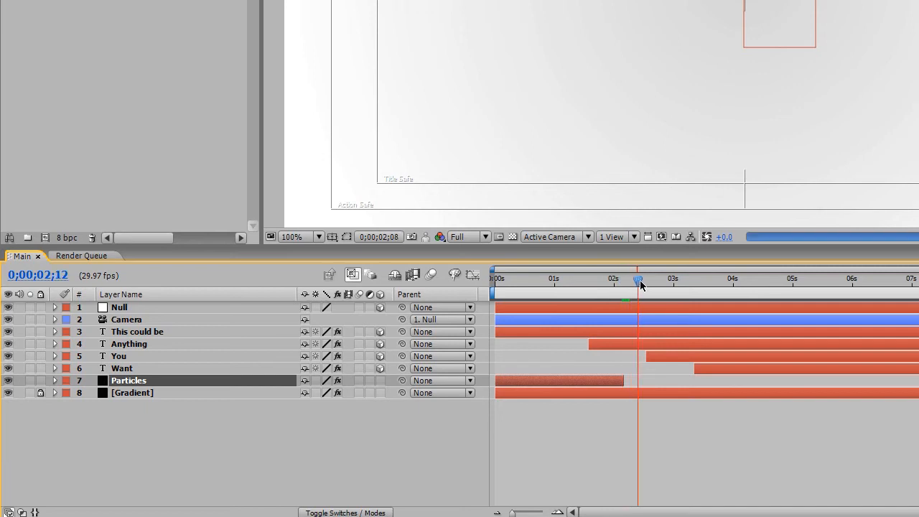
drag(638, 284, 630, 284)
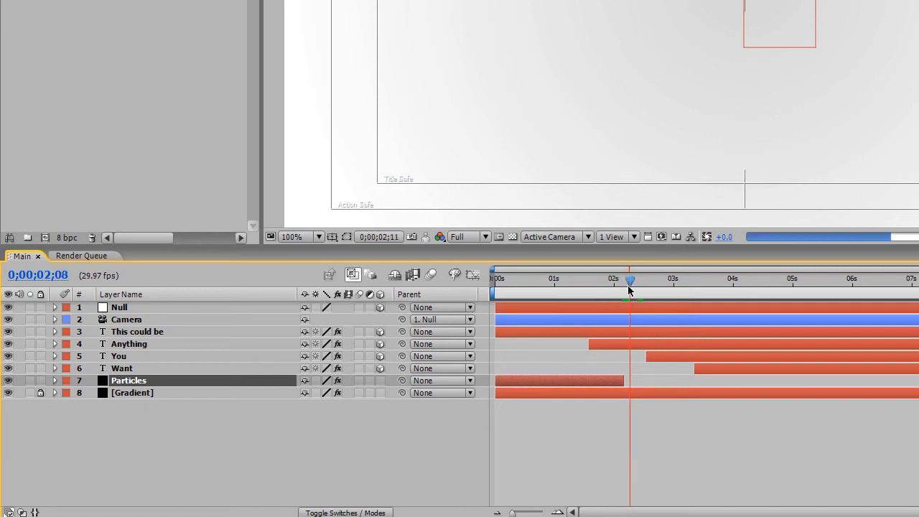
mouse_move(629, 291)
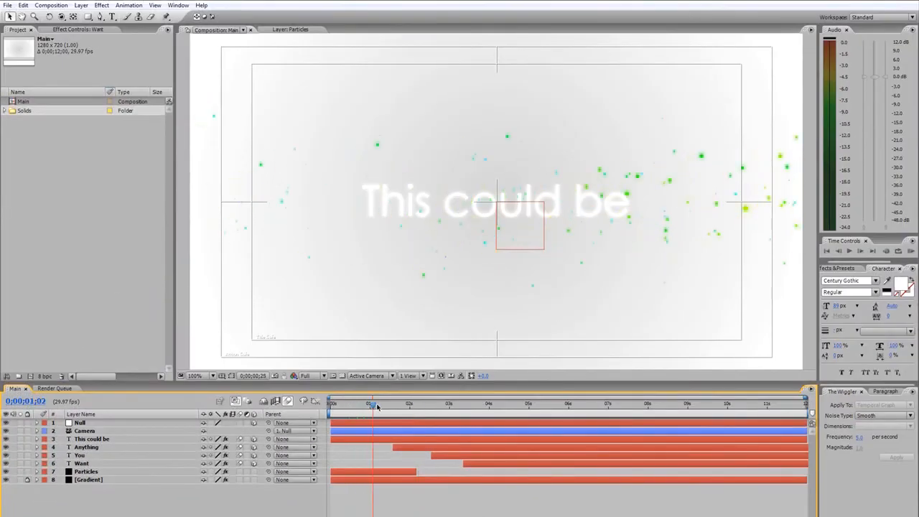
click(395, 403)
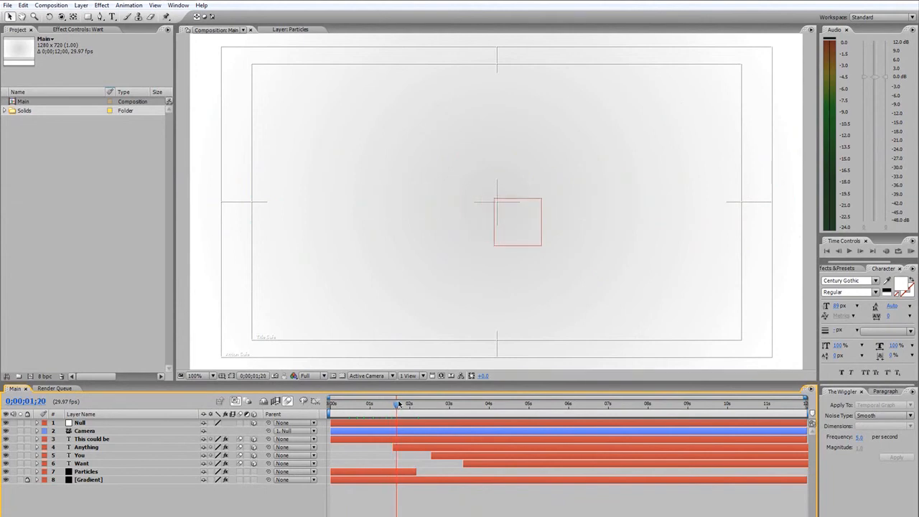
drag(396, 402, 407, 403)
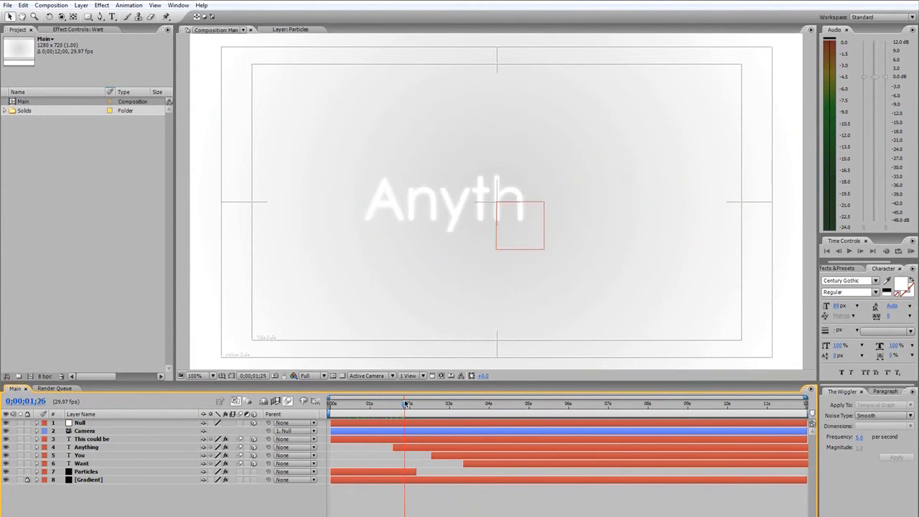
drag(405, 402, 420, 402)
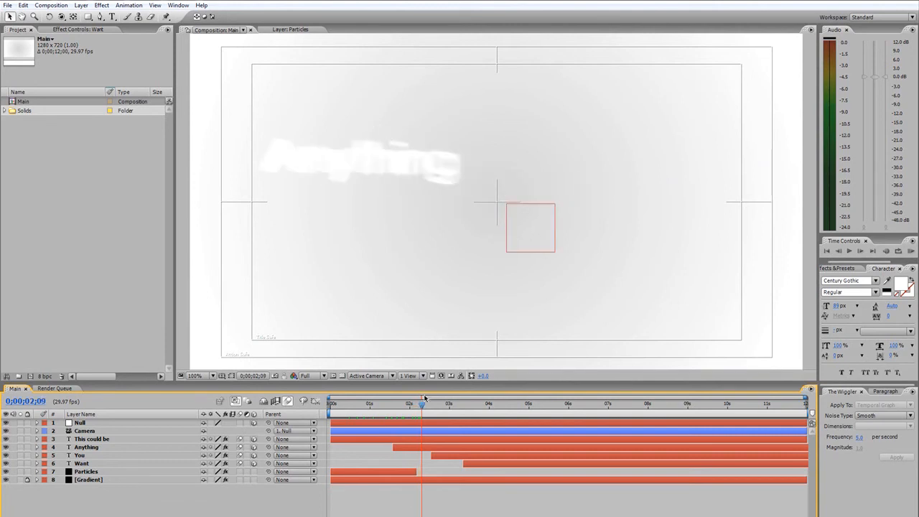
drag(422, 403, 439, 404)
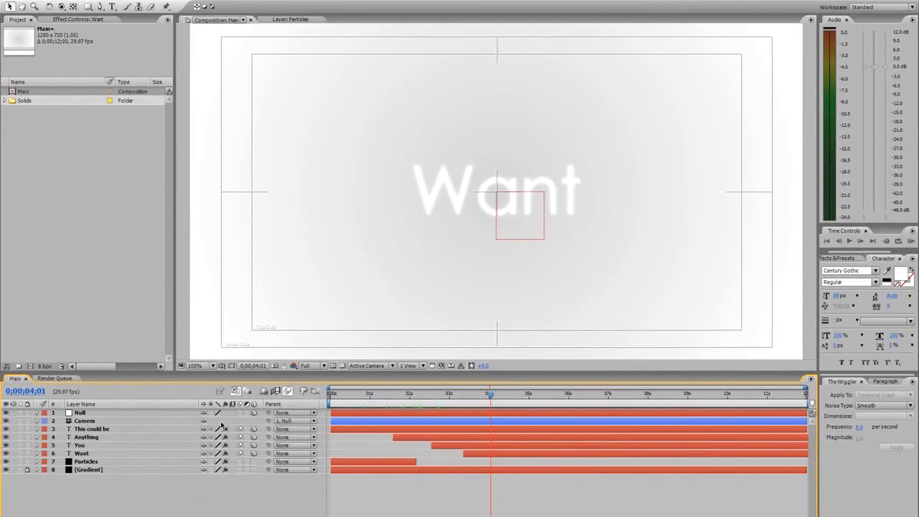
click(86, 421)
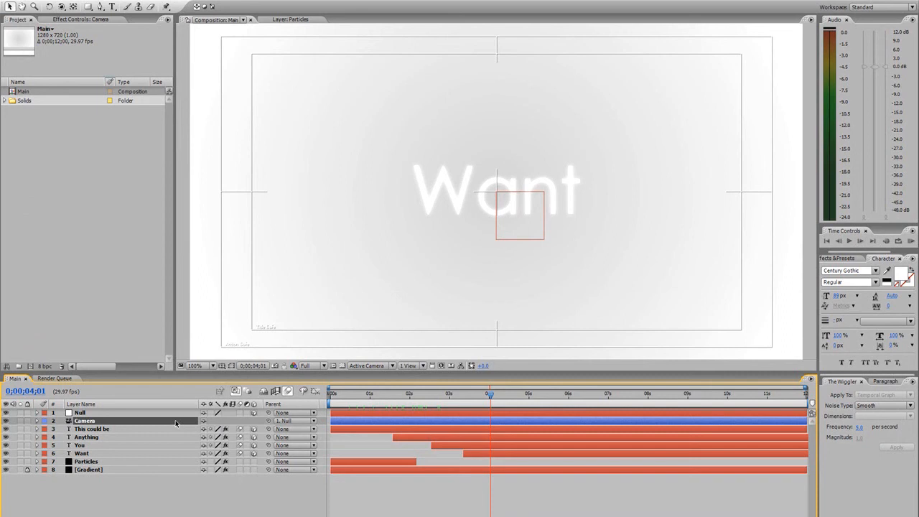